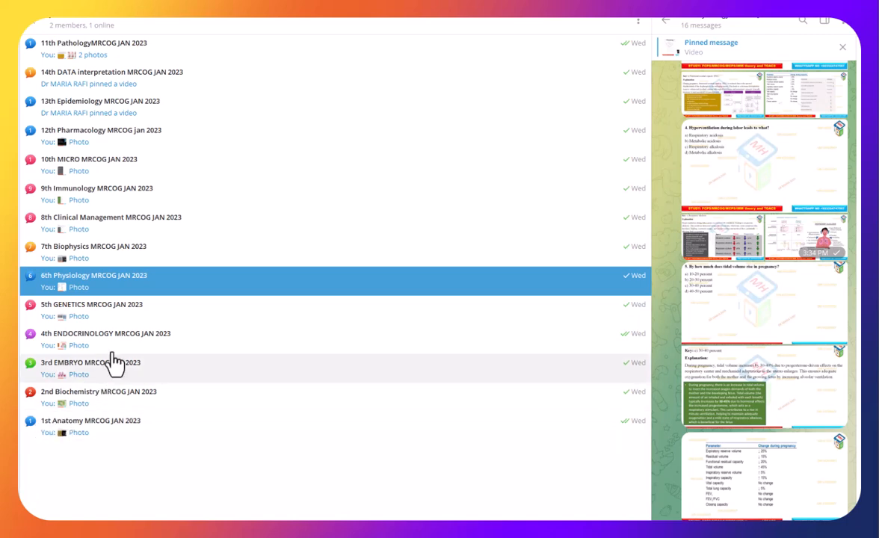
mouse_move(73, 436)
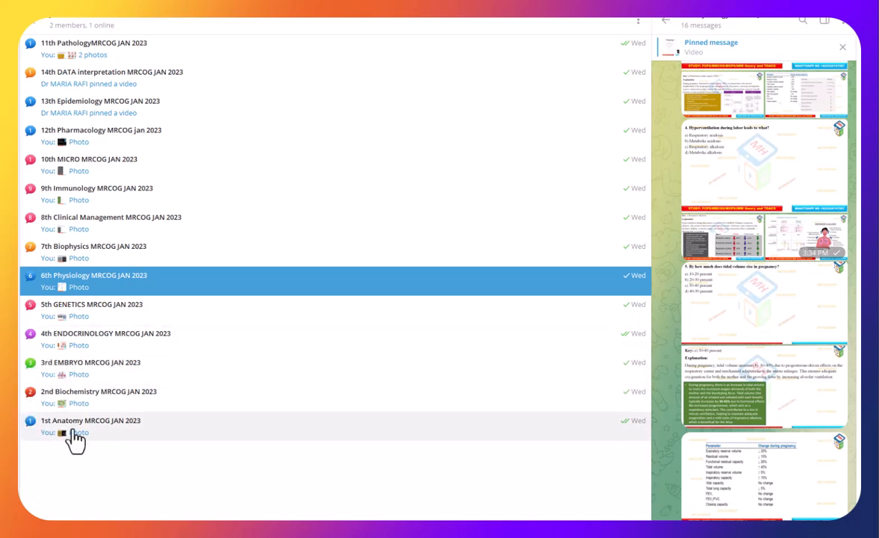
mouse_move(46, 439)
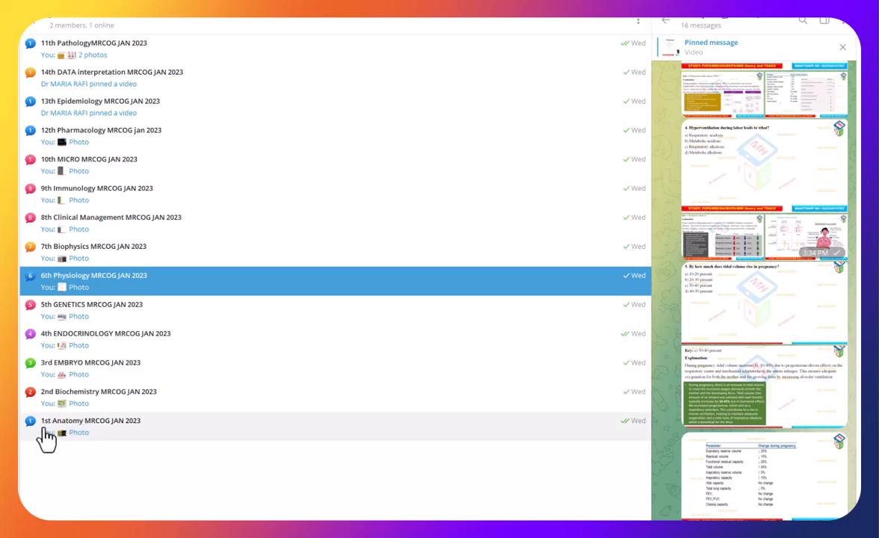
mouse_move(86, 385)
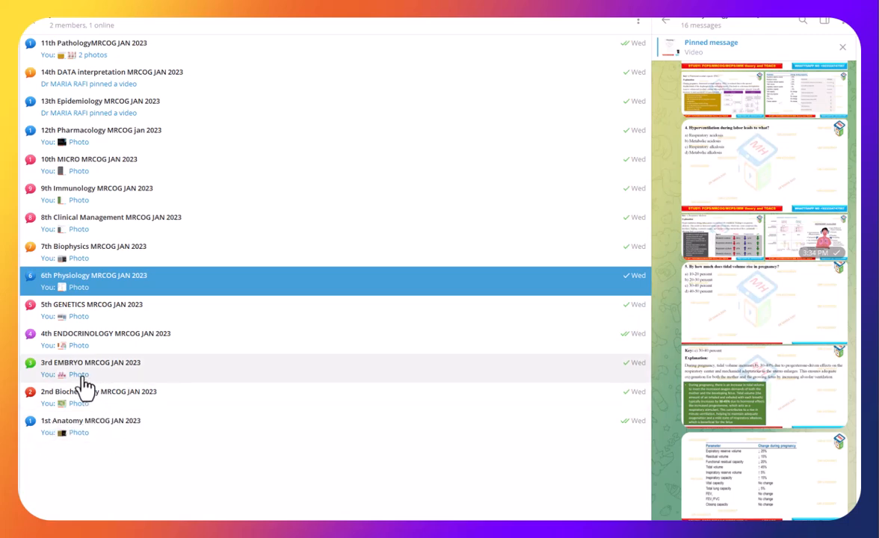
mouse_move(39, 441)
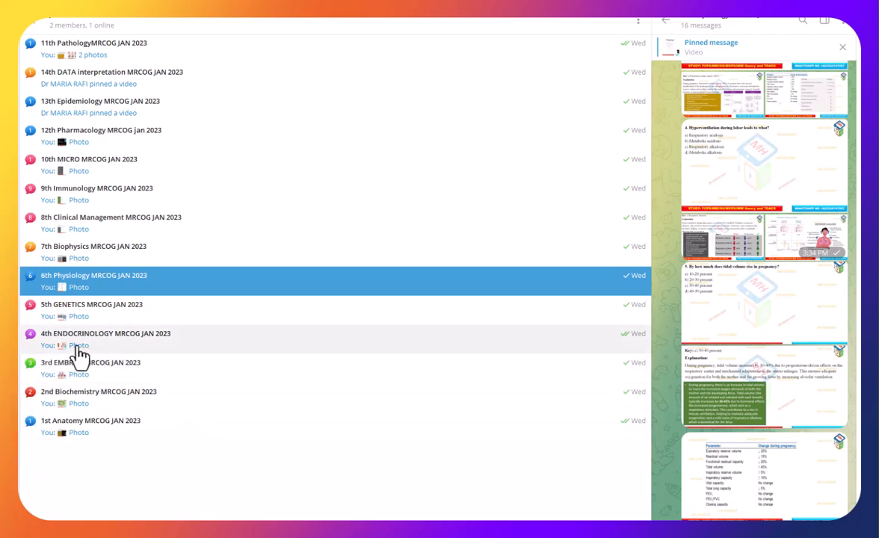
mouse_move(144, 413)
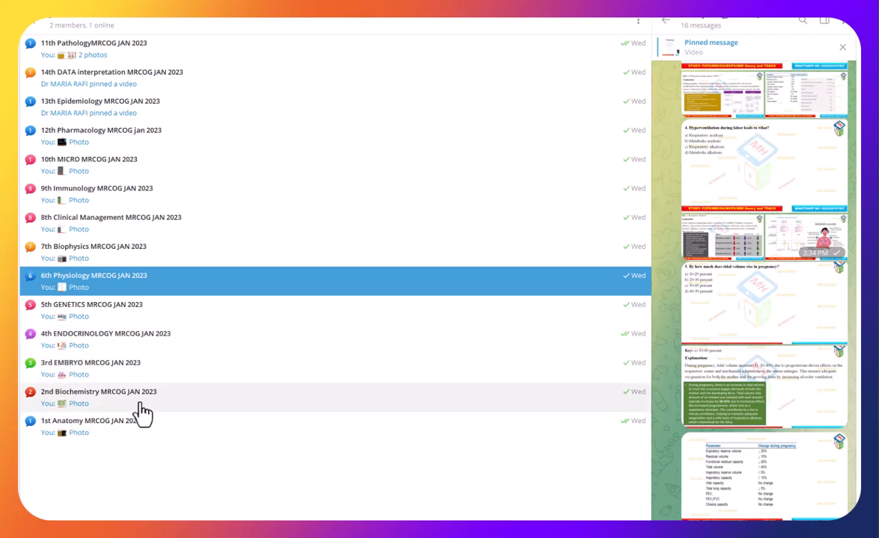
mouse_move(89, 404)
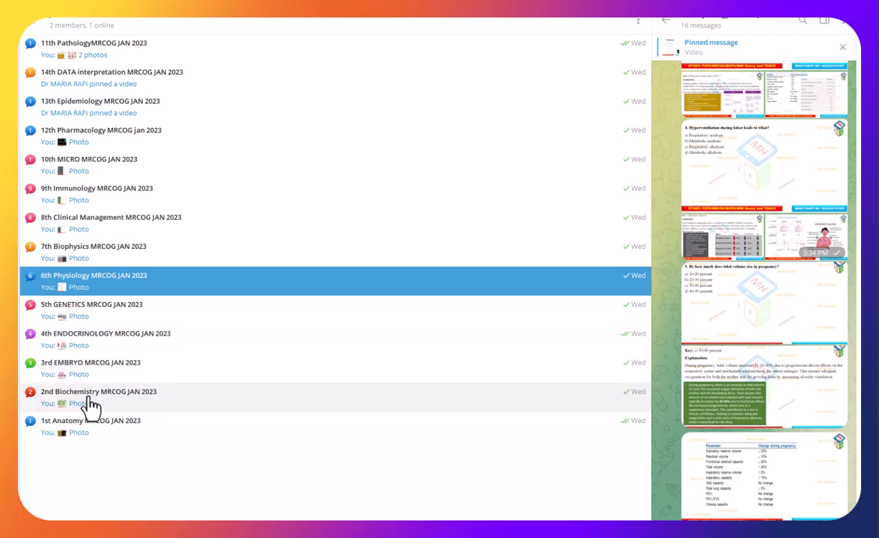
mouse_move(114, 389)
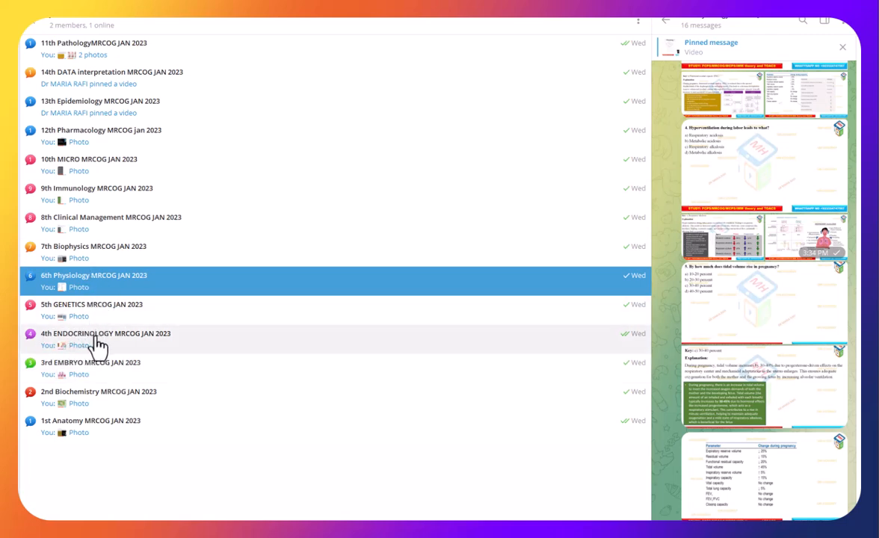
mouse_move(72, 327)
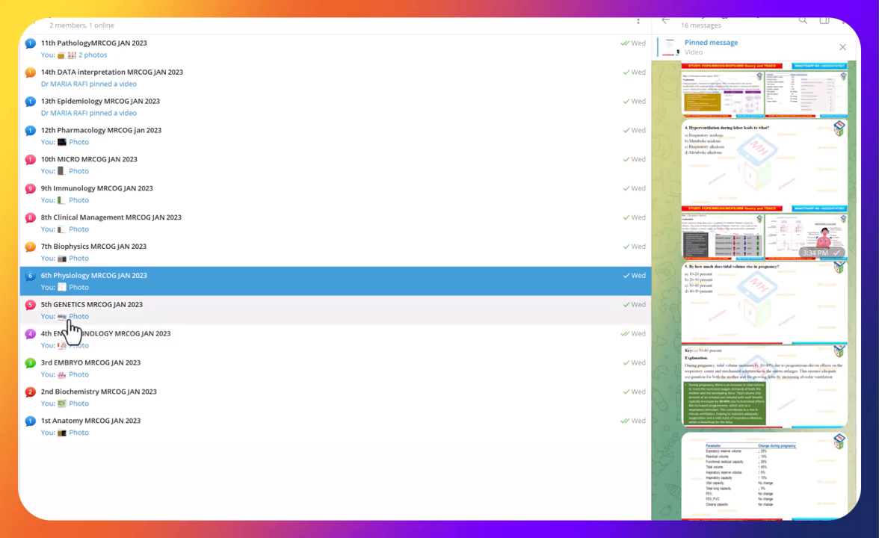
mouse_move(94, 309)
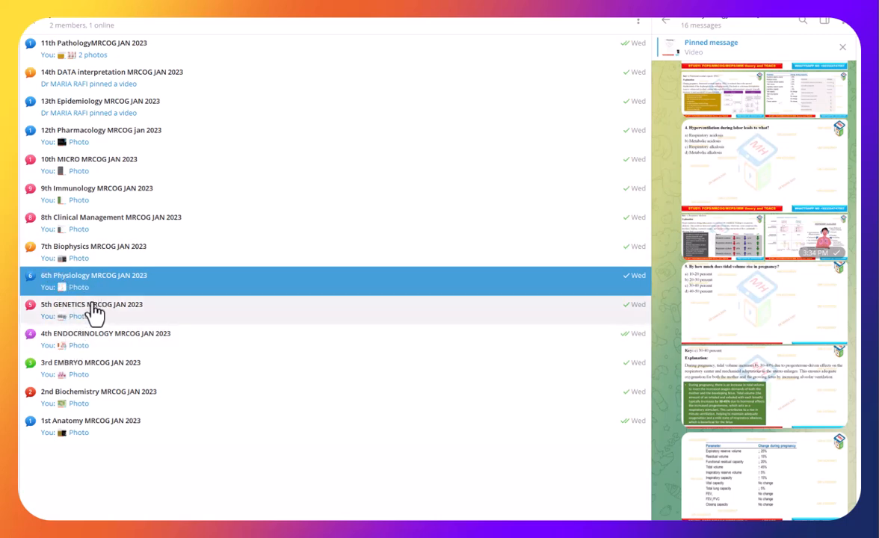
mouse_move(77, 290)
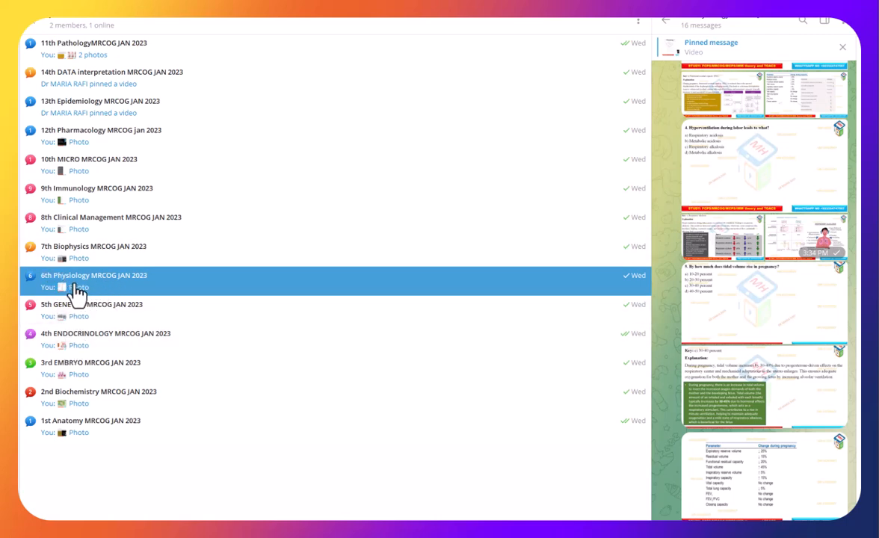
mouse_move(108, 326)
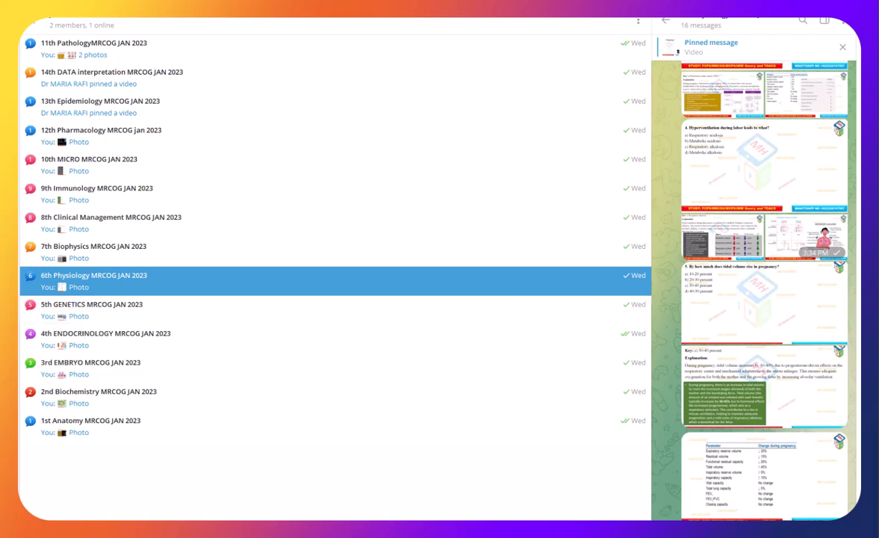
mouse_move(127, 31)
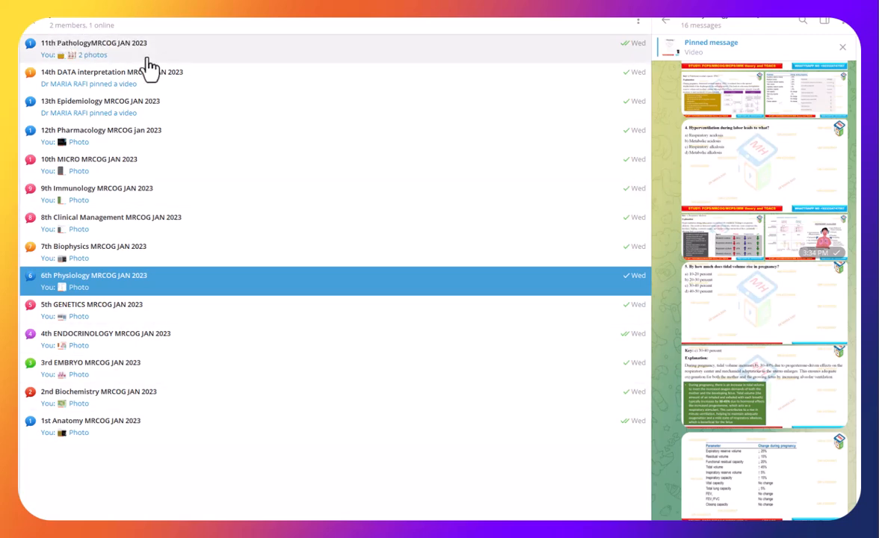
mouse_move(75, 73)
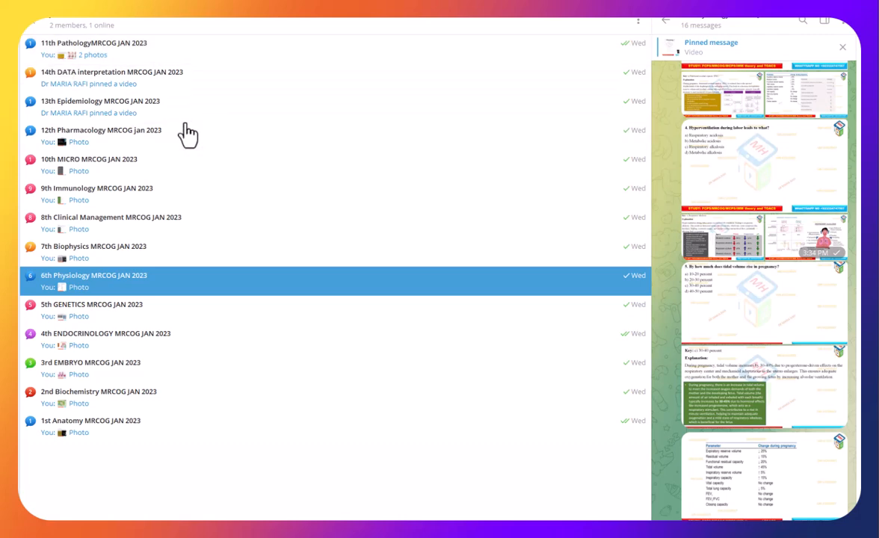
mouse_move(515, 161)
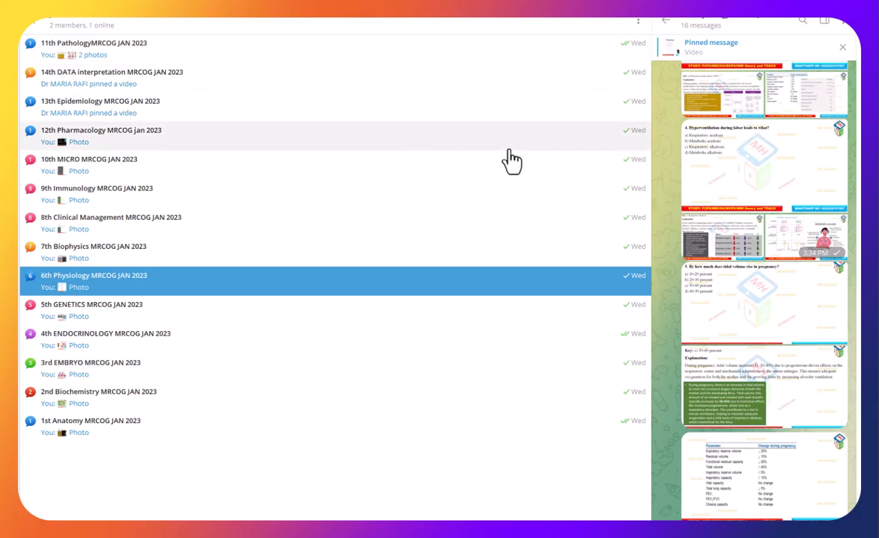
mouse_move(499, 183)
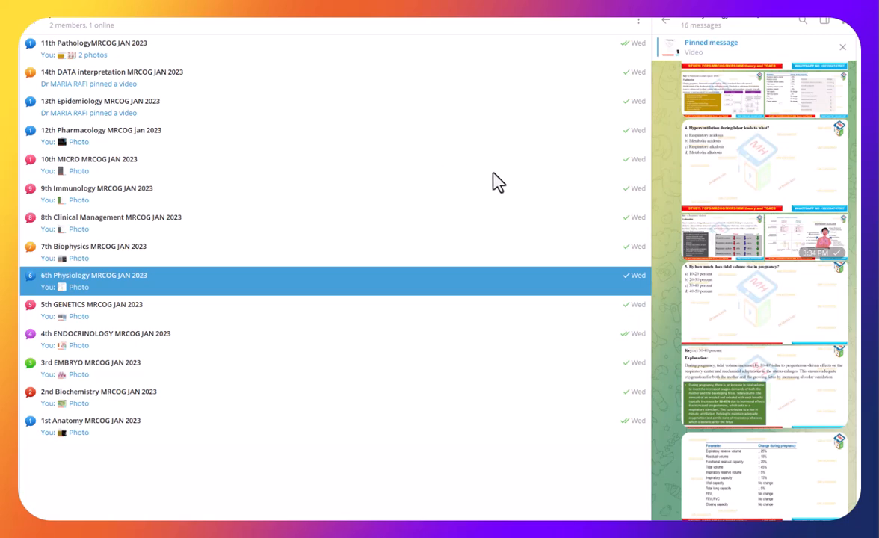
mouse_move(641, 184)
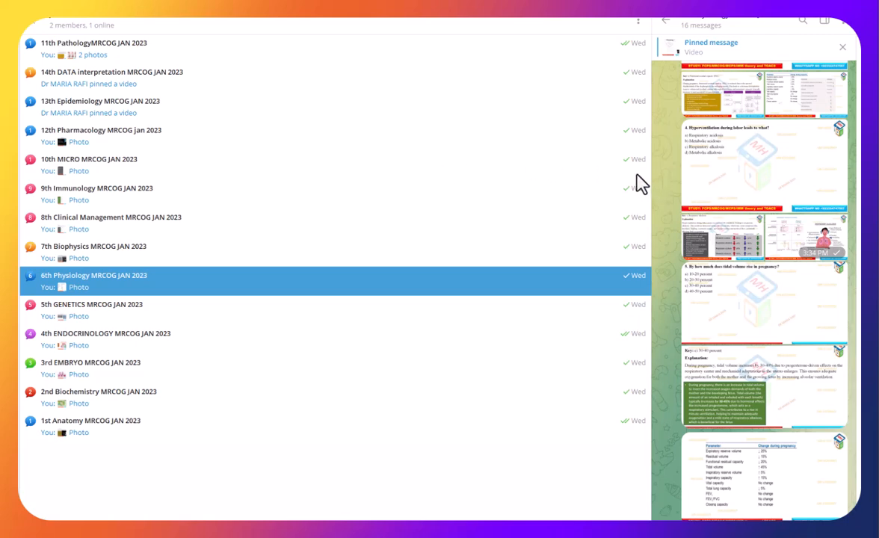